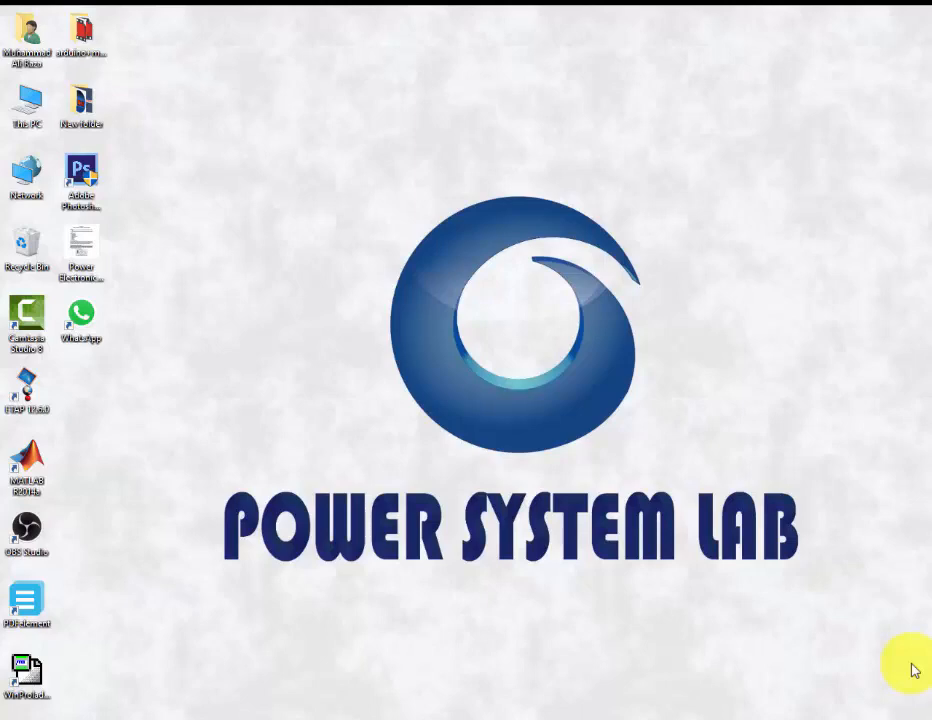
- Launch MATLAB R2016a from its desktop shortcut
double_click(28, 464)
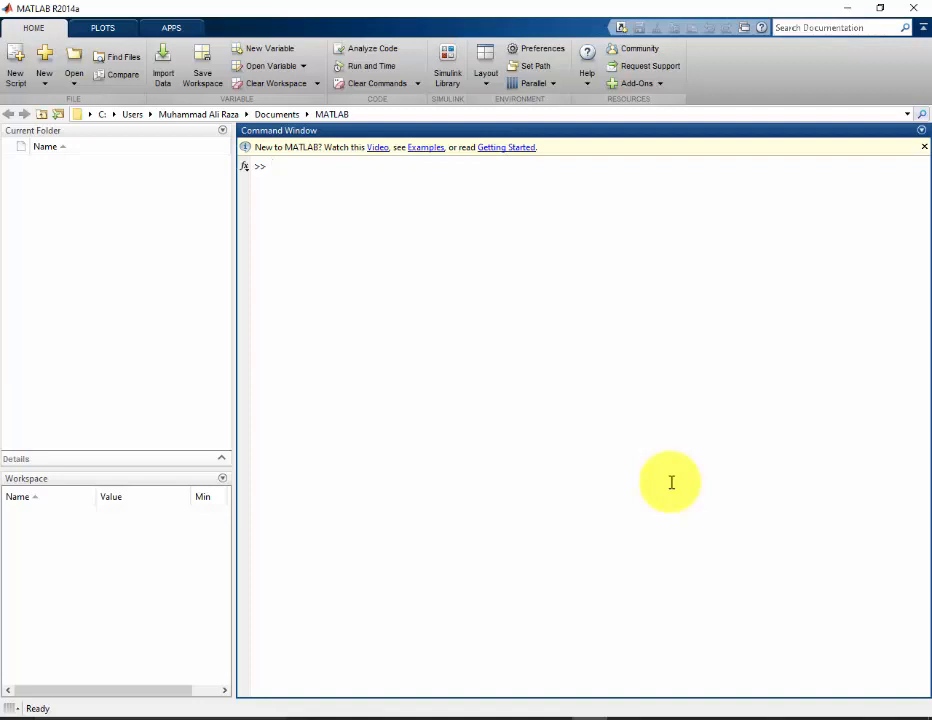
- Create an arduino object in variable a with a = arduino(), connecting the Uno on COM5
type("a")
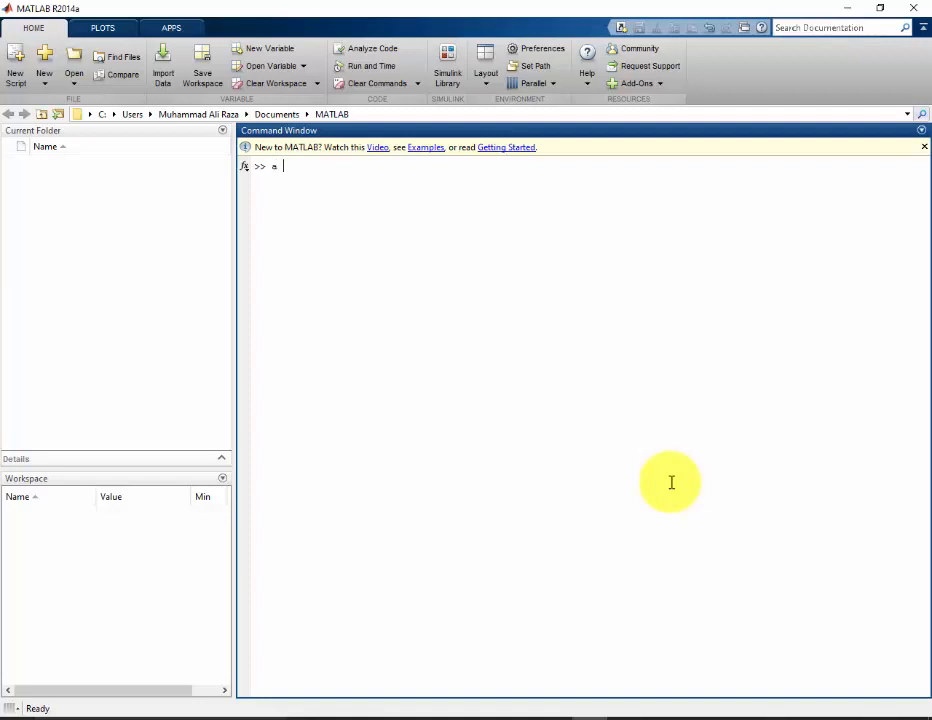
type("= arc")
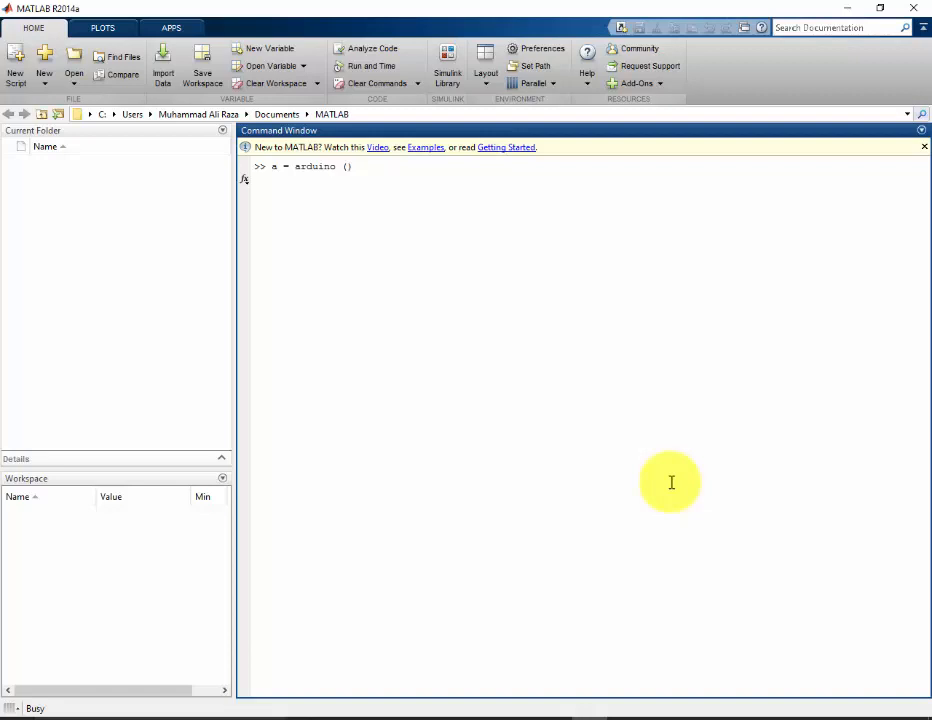
key("Return")
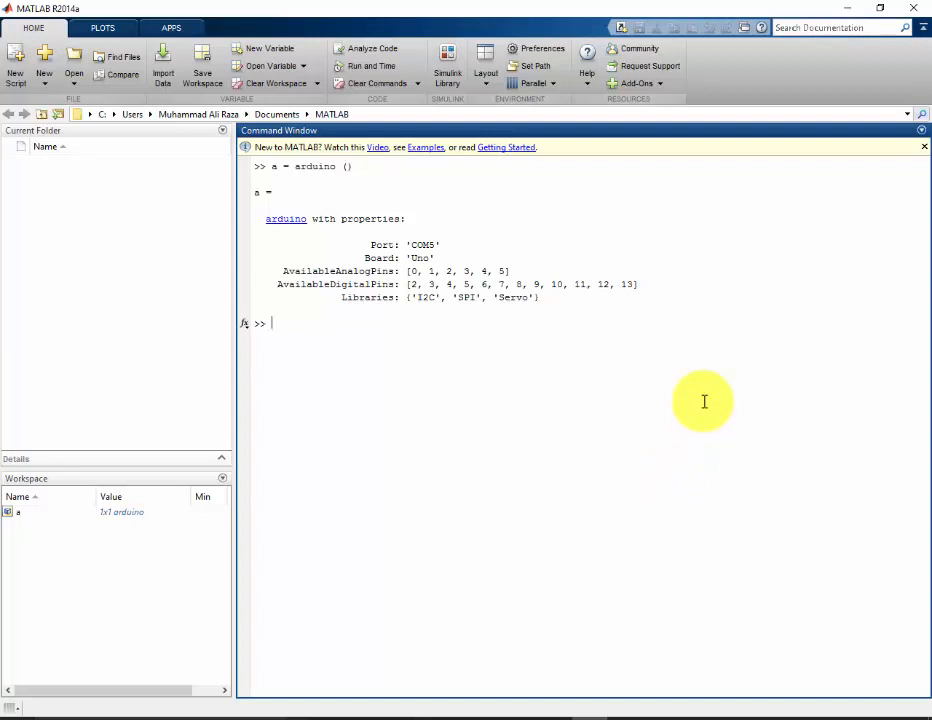
mouse_move(456, 234)
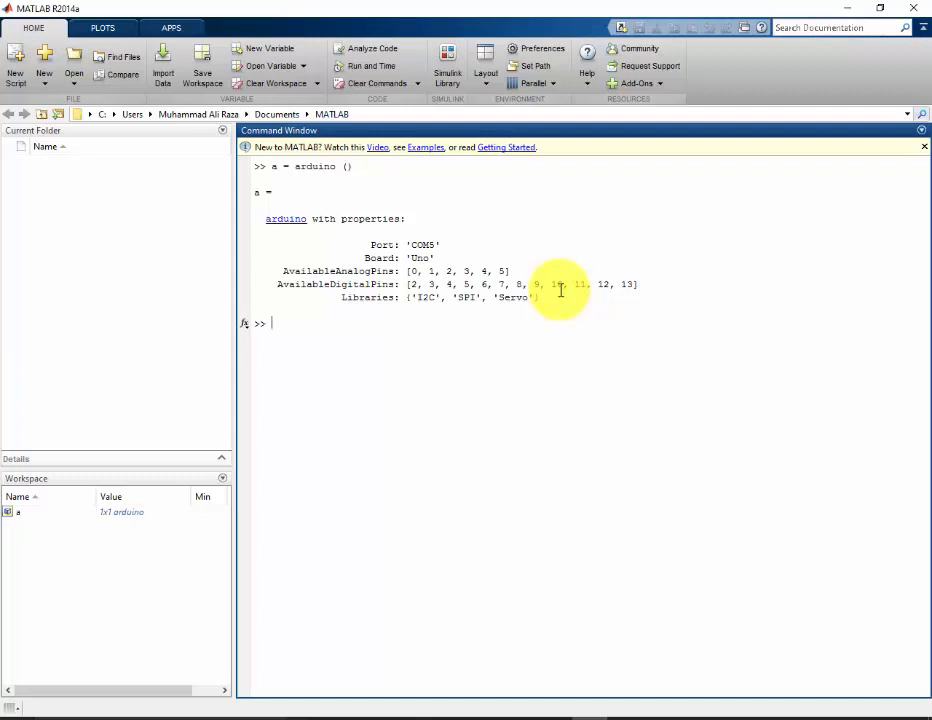
- Enter the loop header for i=1:20
type("for")
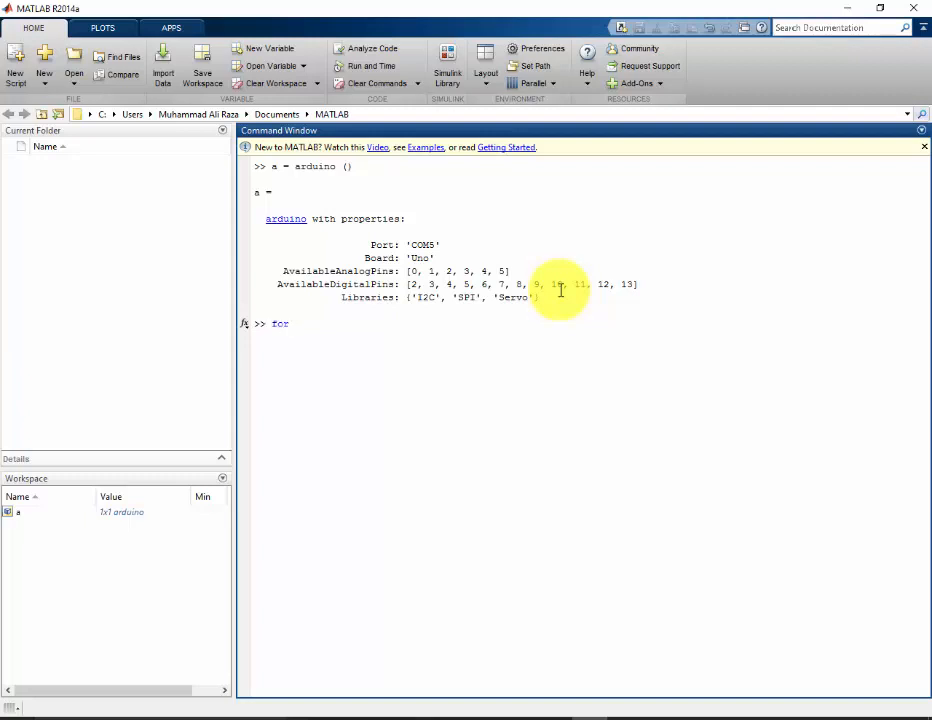
type("i=")
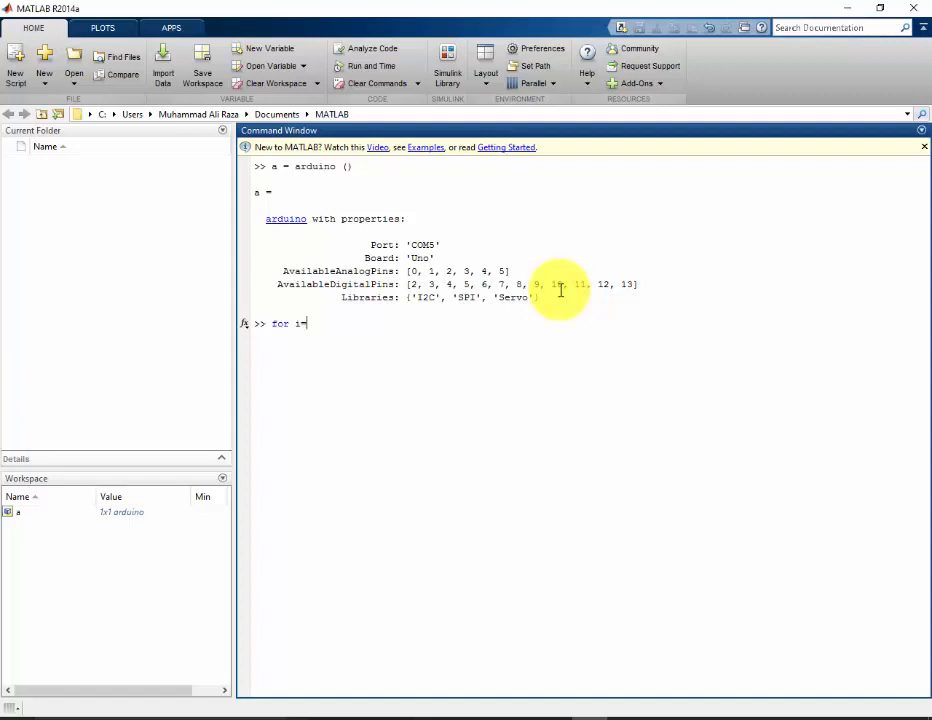
type("=1:")
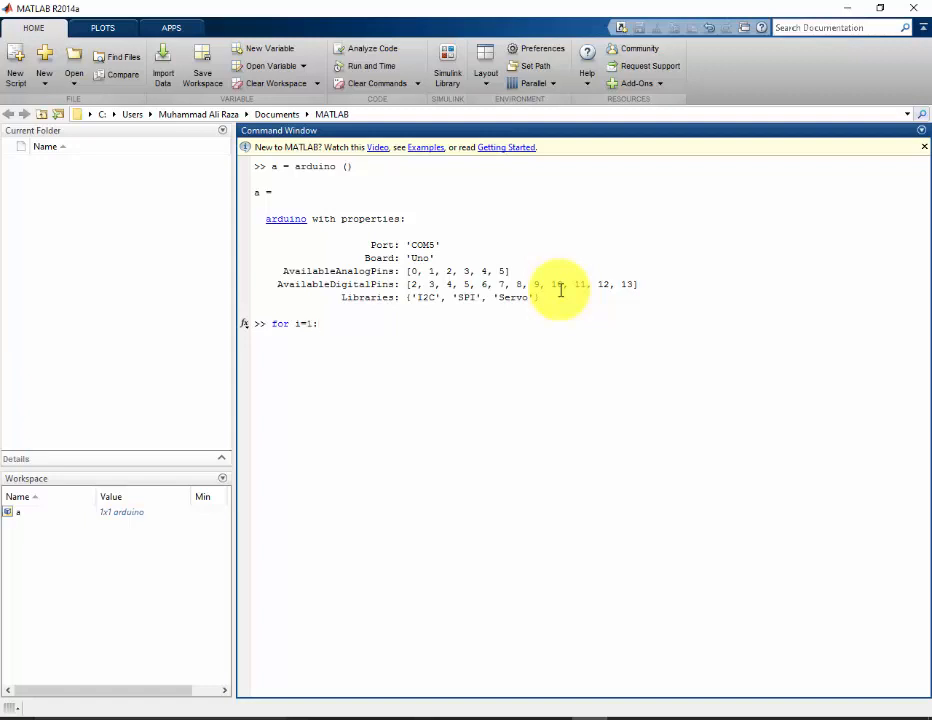
type(":20")
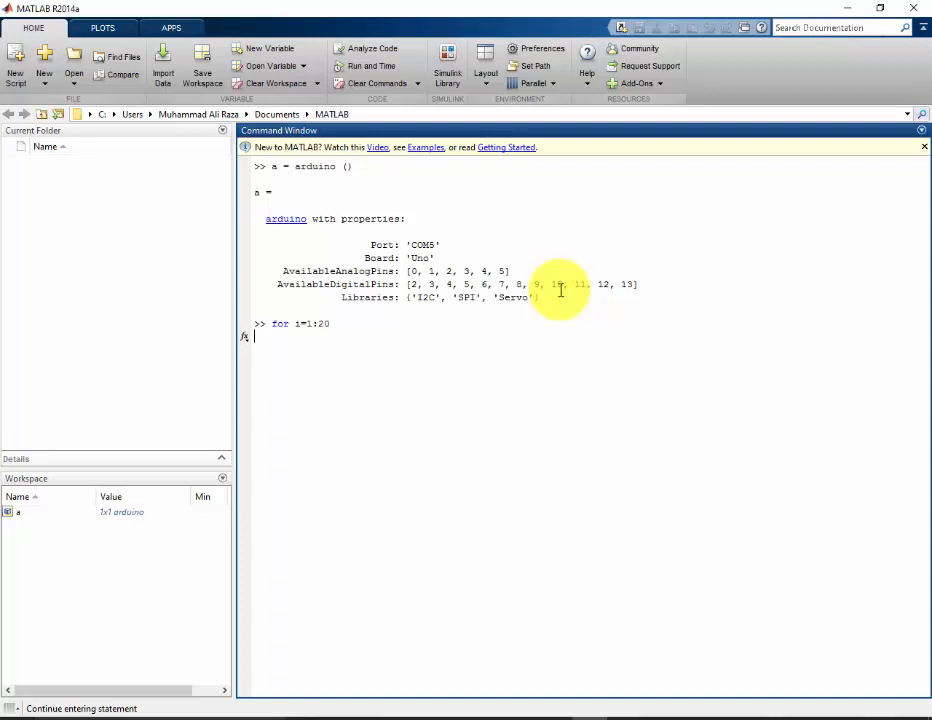
- Write the first body line writeDigitalPin(a,13,1) to set pin 13 high
type("w")
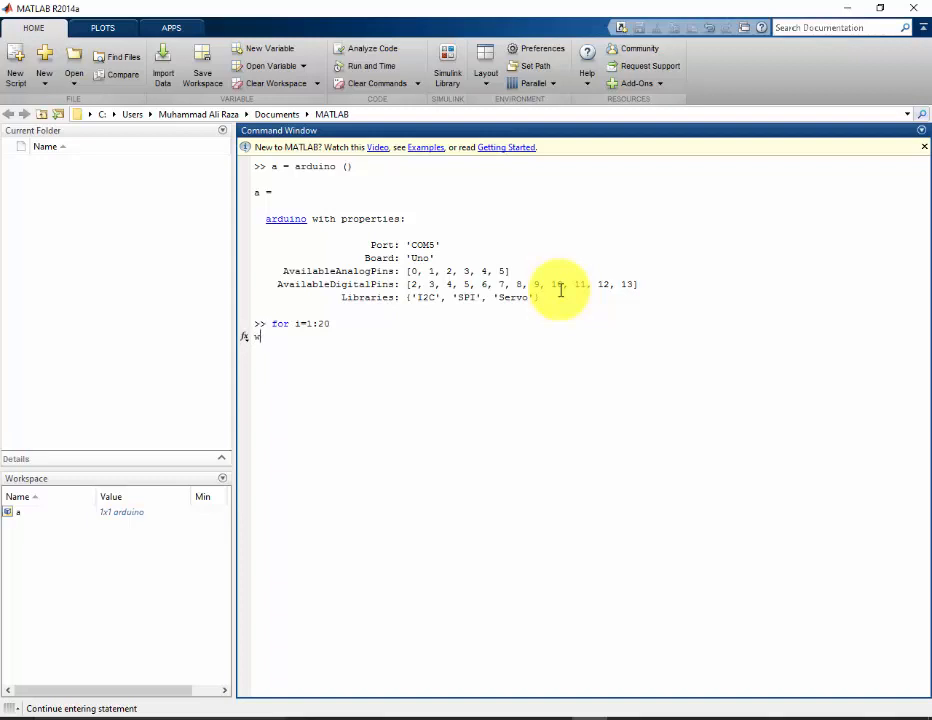
type("writeDigit")
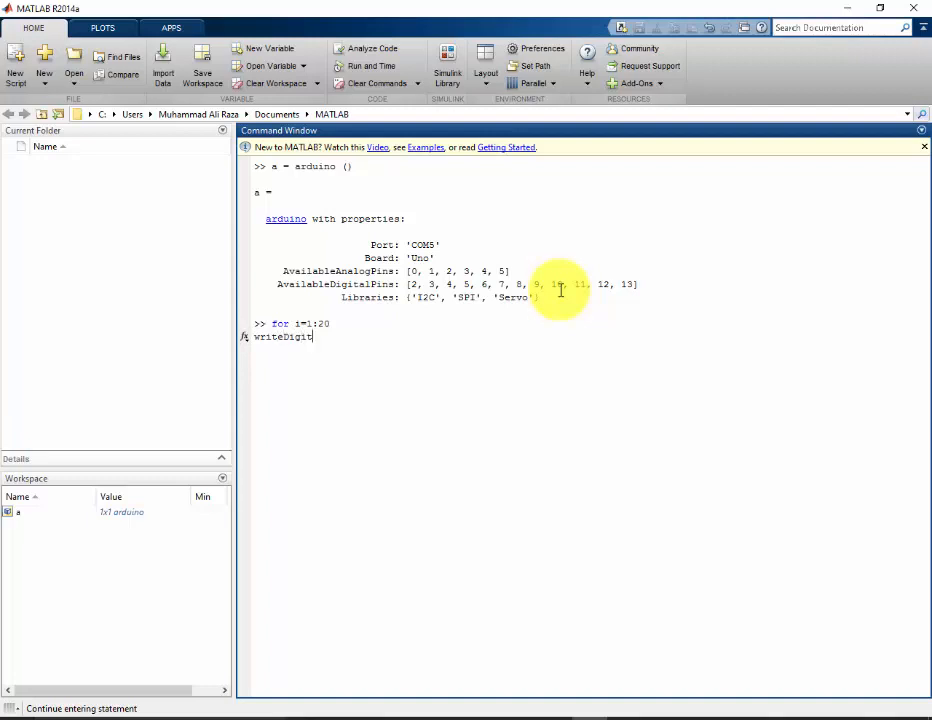
type("alP")
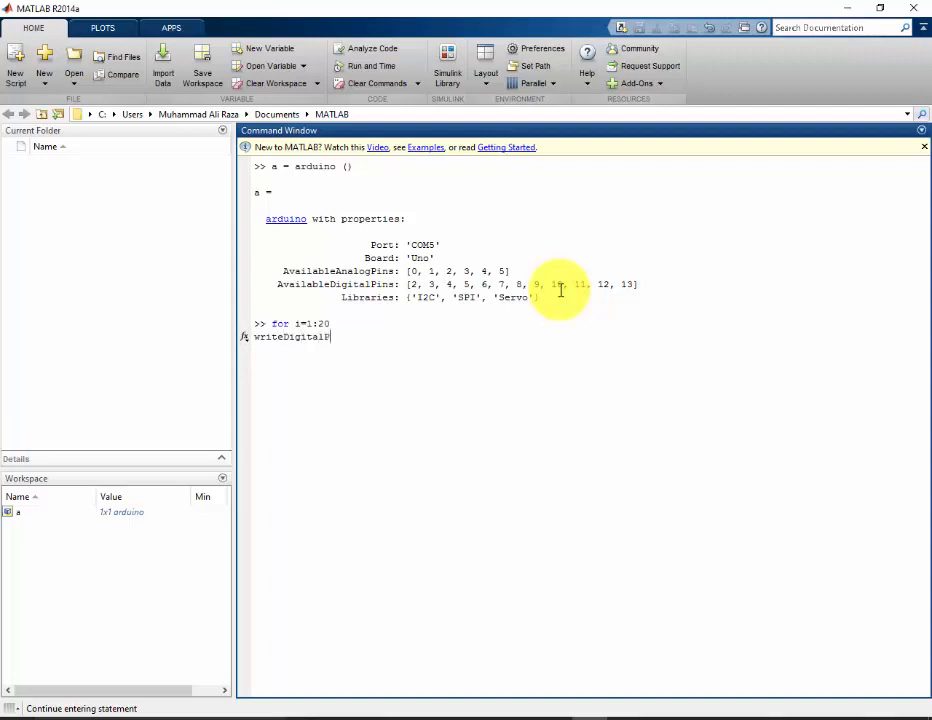
type("Pin(")
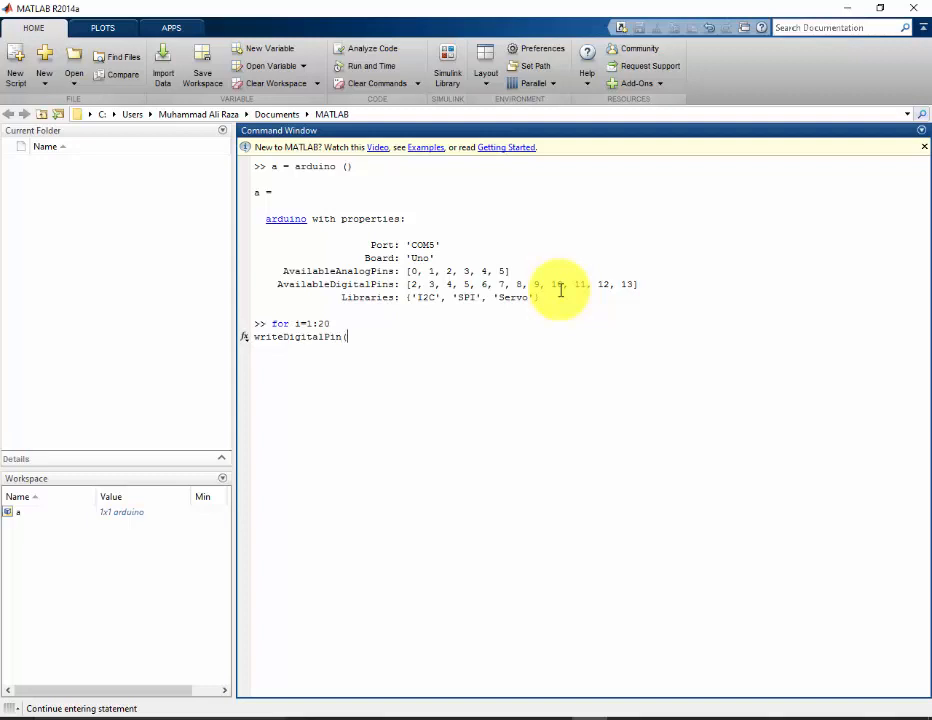
type("a,")
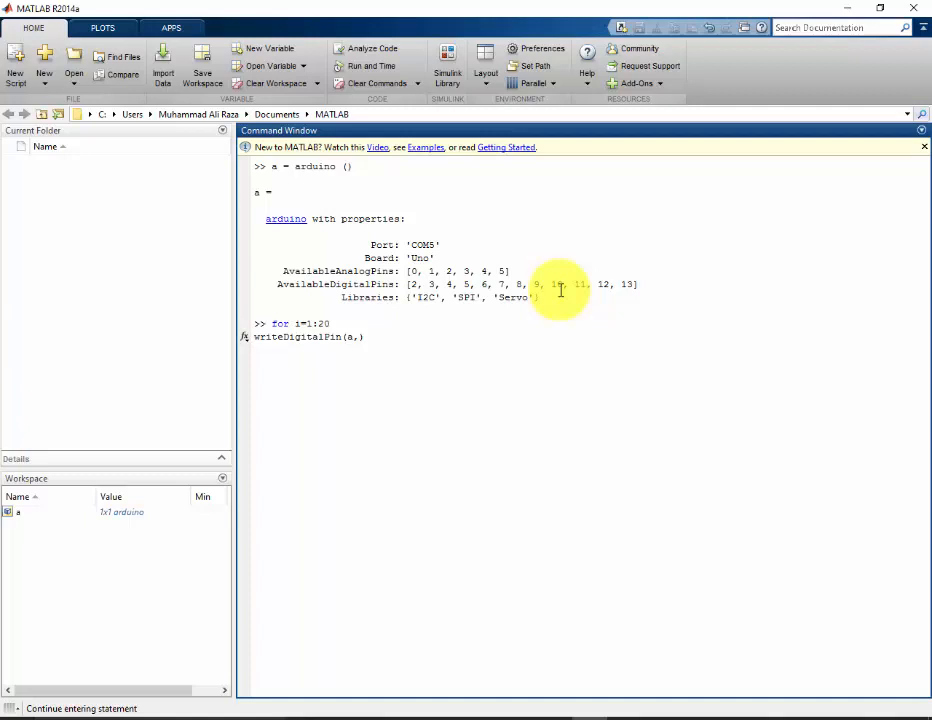
type("13")
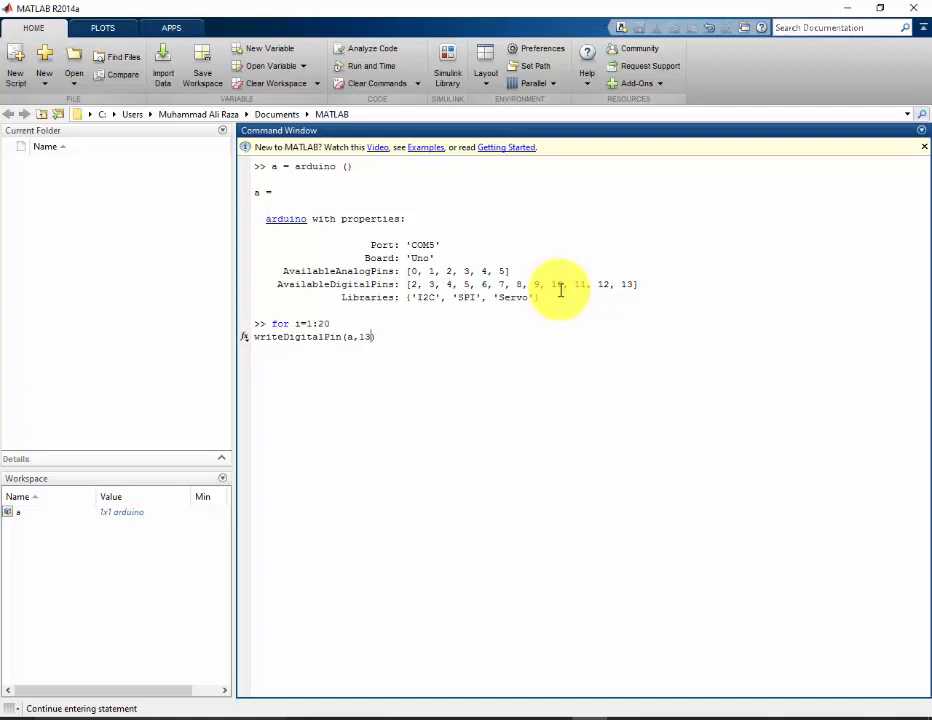
type(",1")
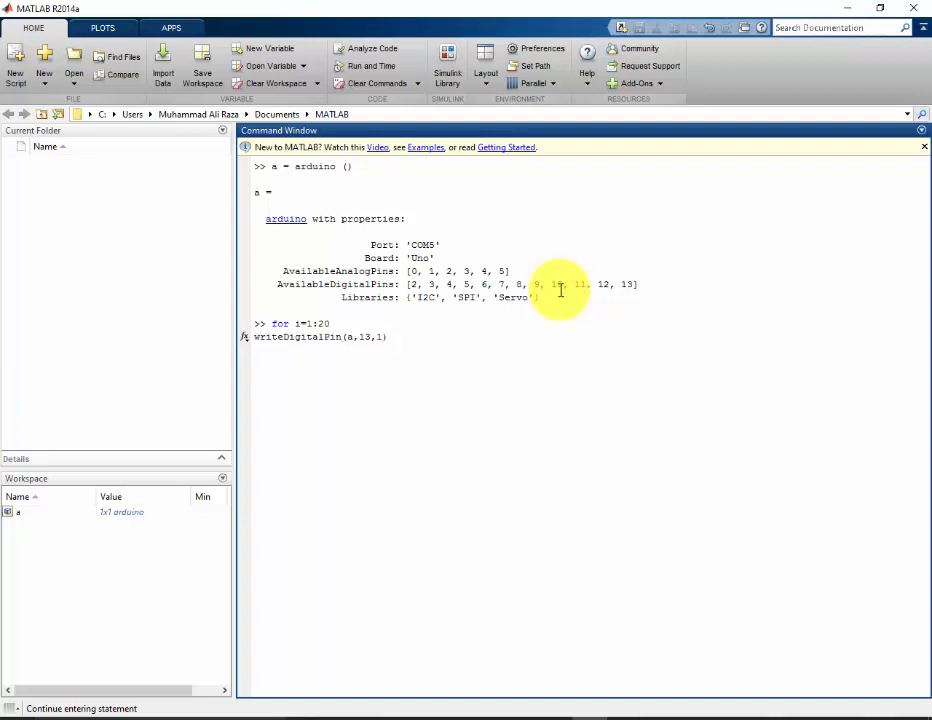
mouse_move(456, 352)
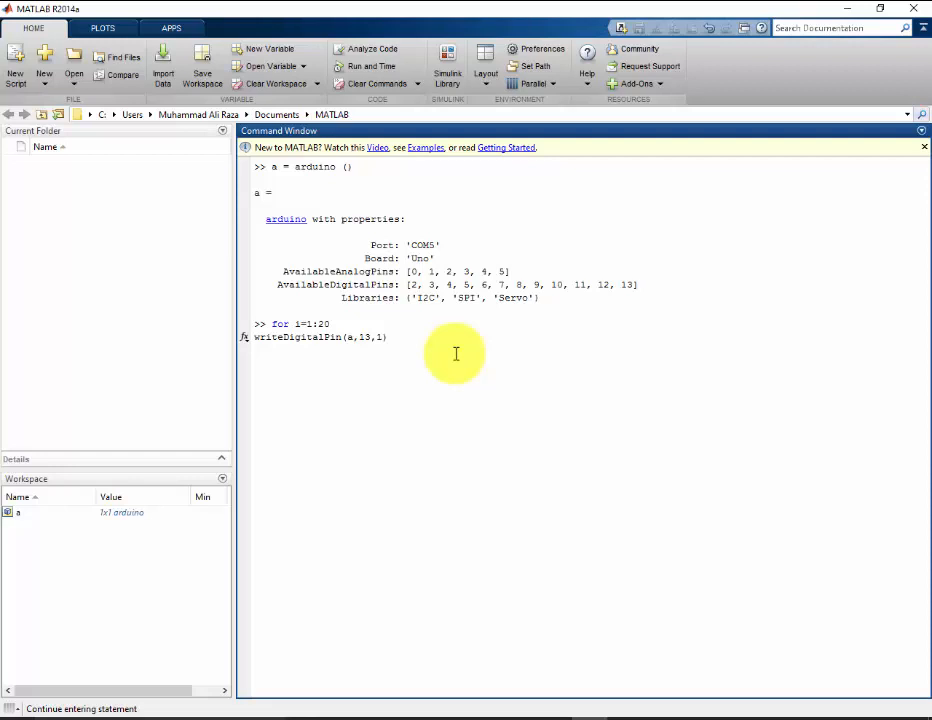
- Add a half-second pause and writeDigitalPin(a,13,0) to set pin 13 low
type(")")
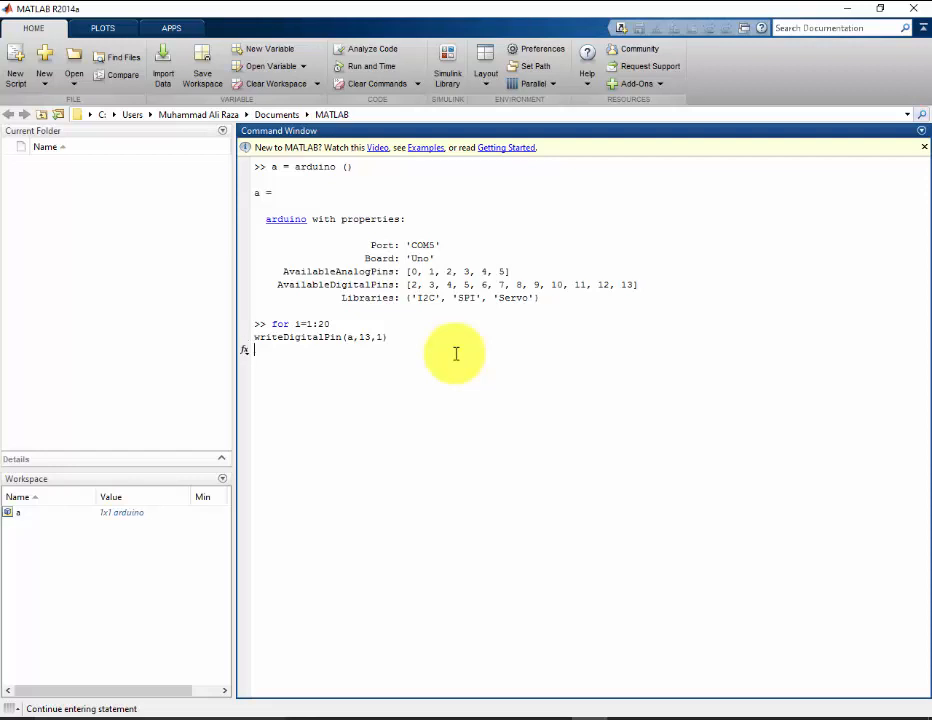
type("paus")
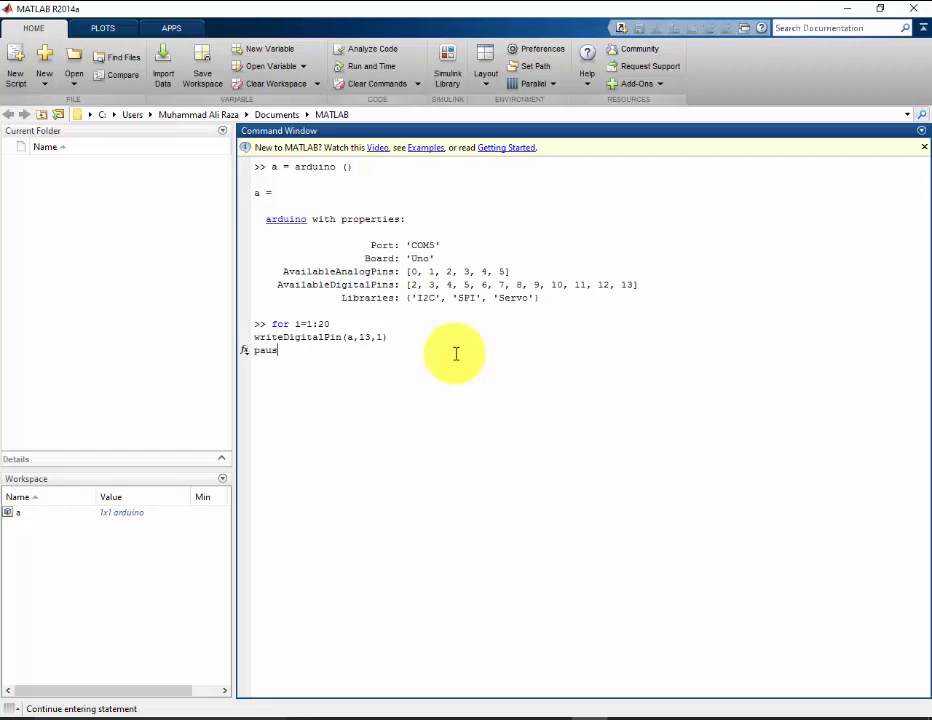
type("e (.5)")
type("writeDigitalPin(a,13,1")
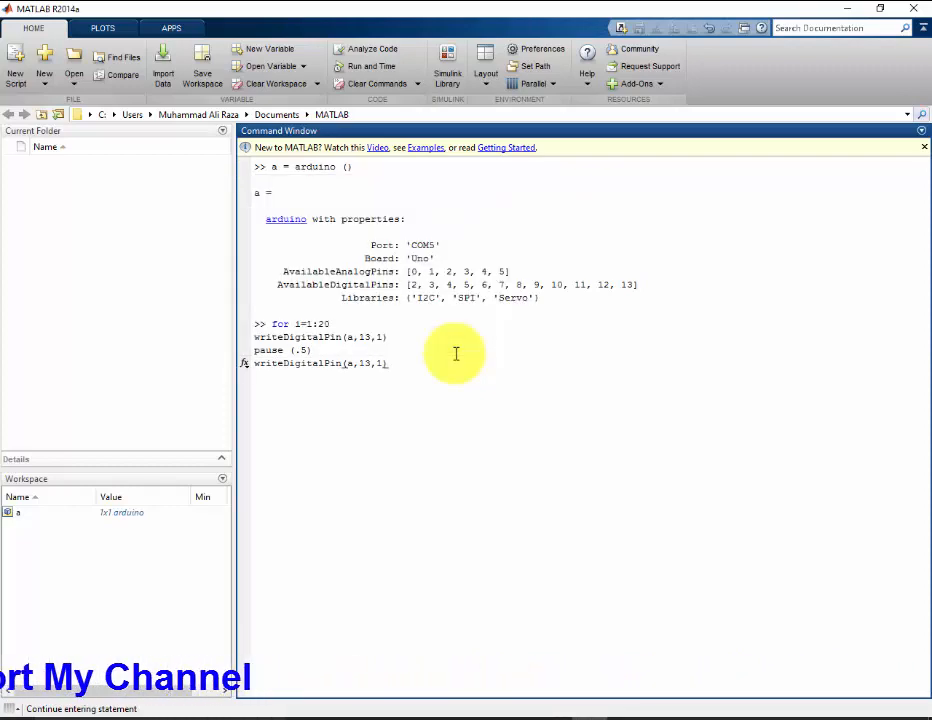
type("0")
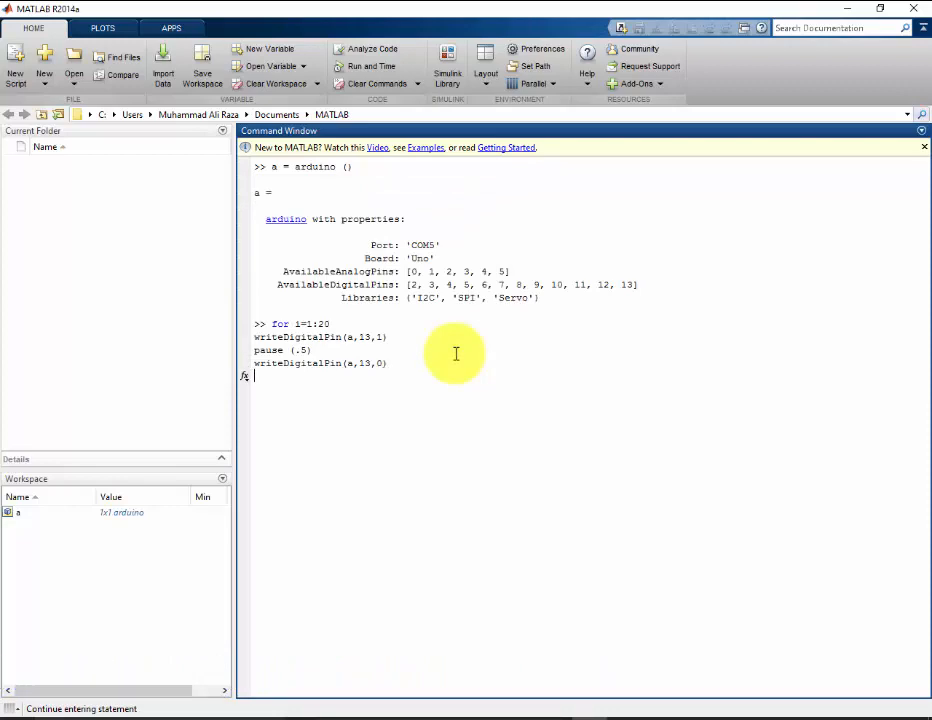
- Add another pause (.5) and close the loop with end
type("pause (.5)")
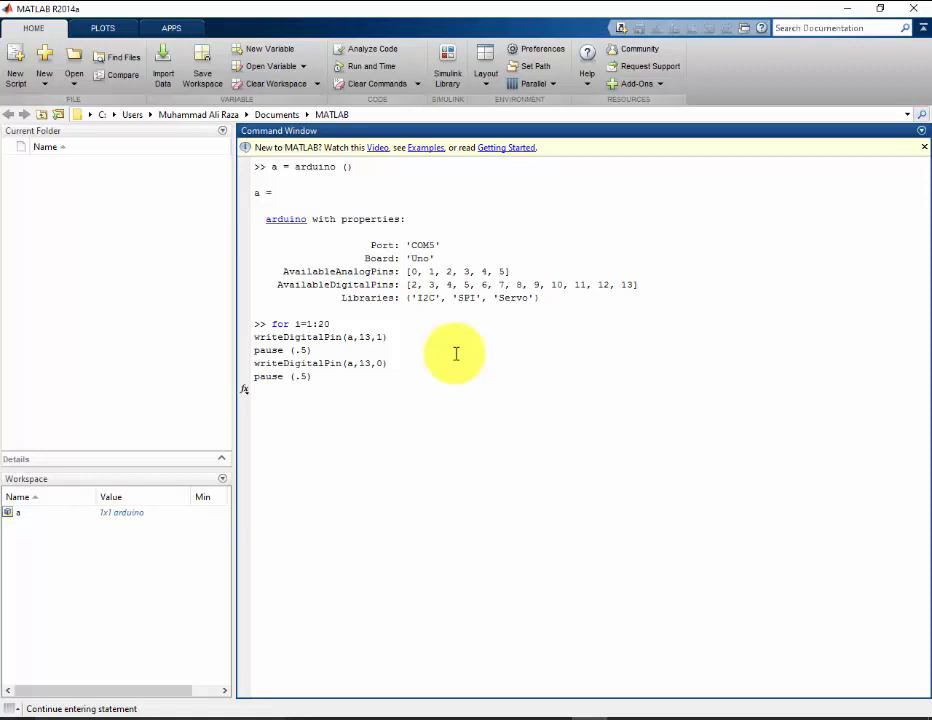
type("end")
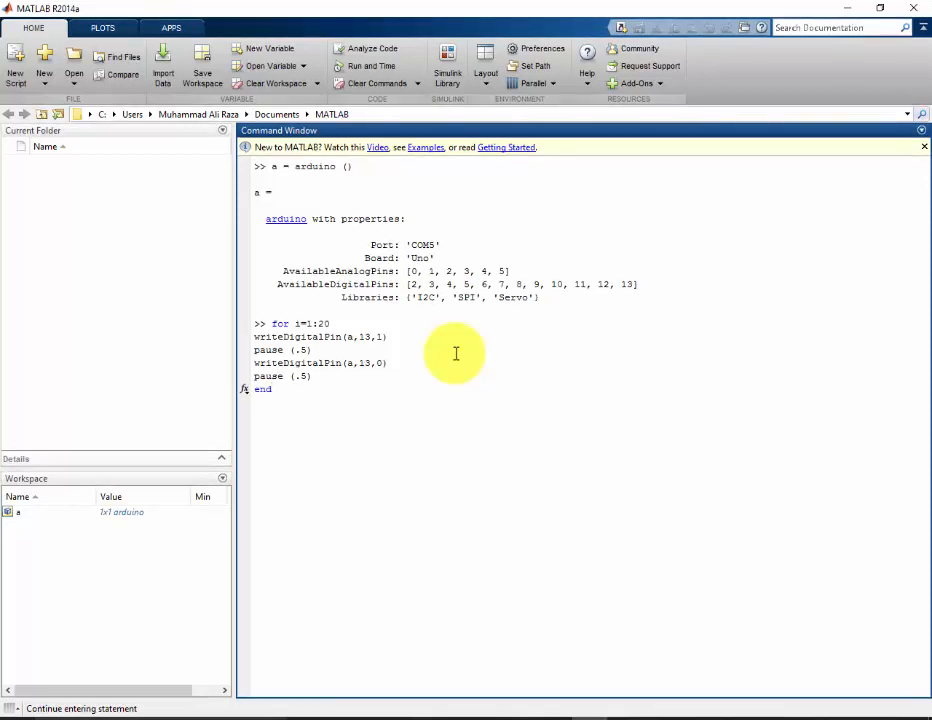